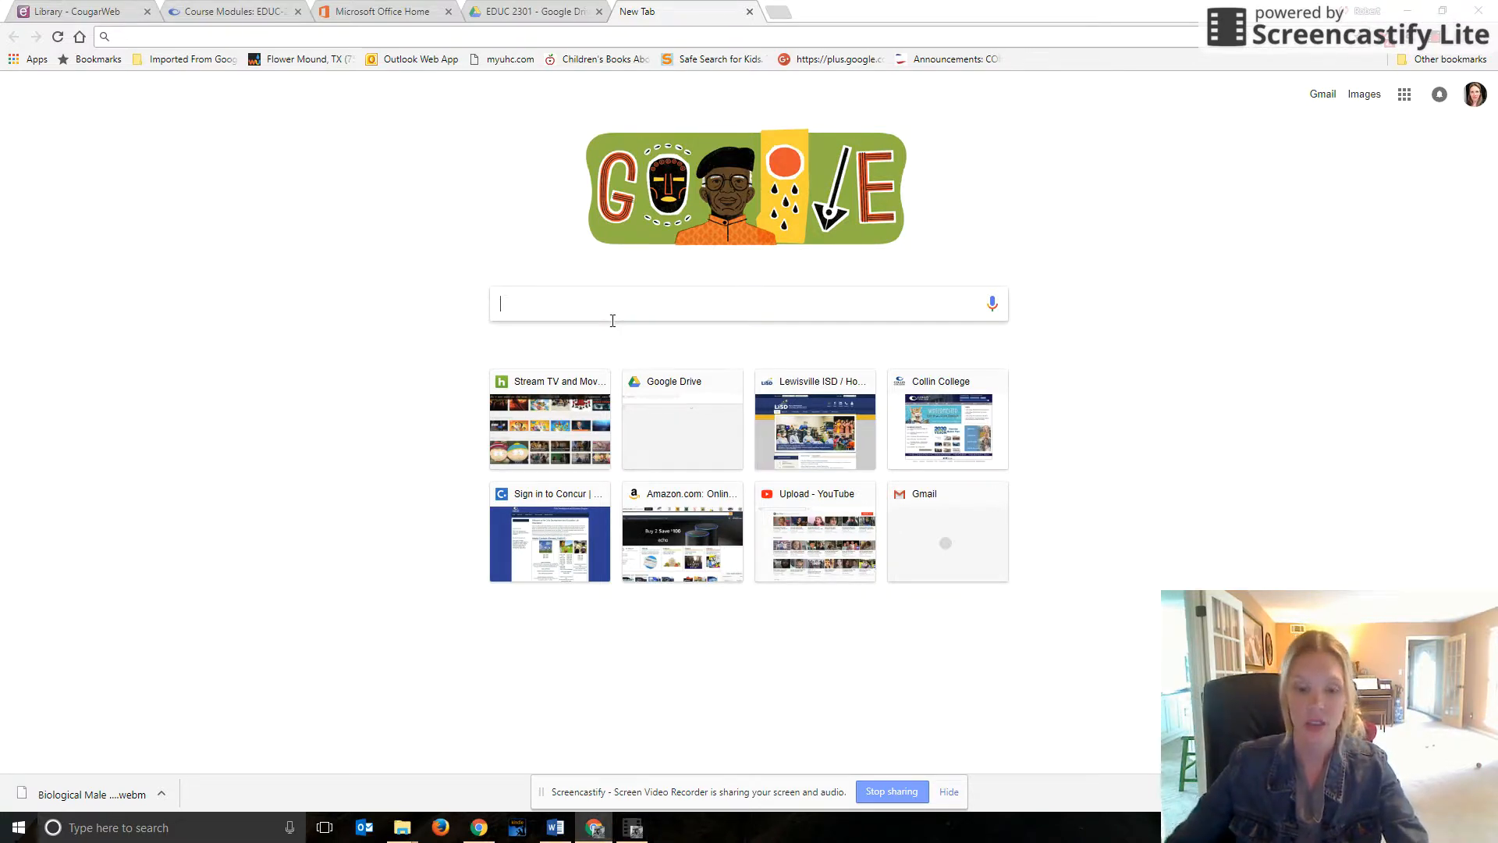
- Search Google for 'homework and boys' from the query suggestions
{"action": "type", "text": "homework effects on student achievement by gender"}
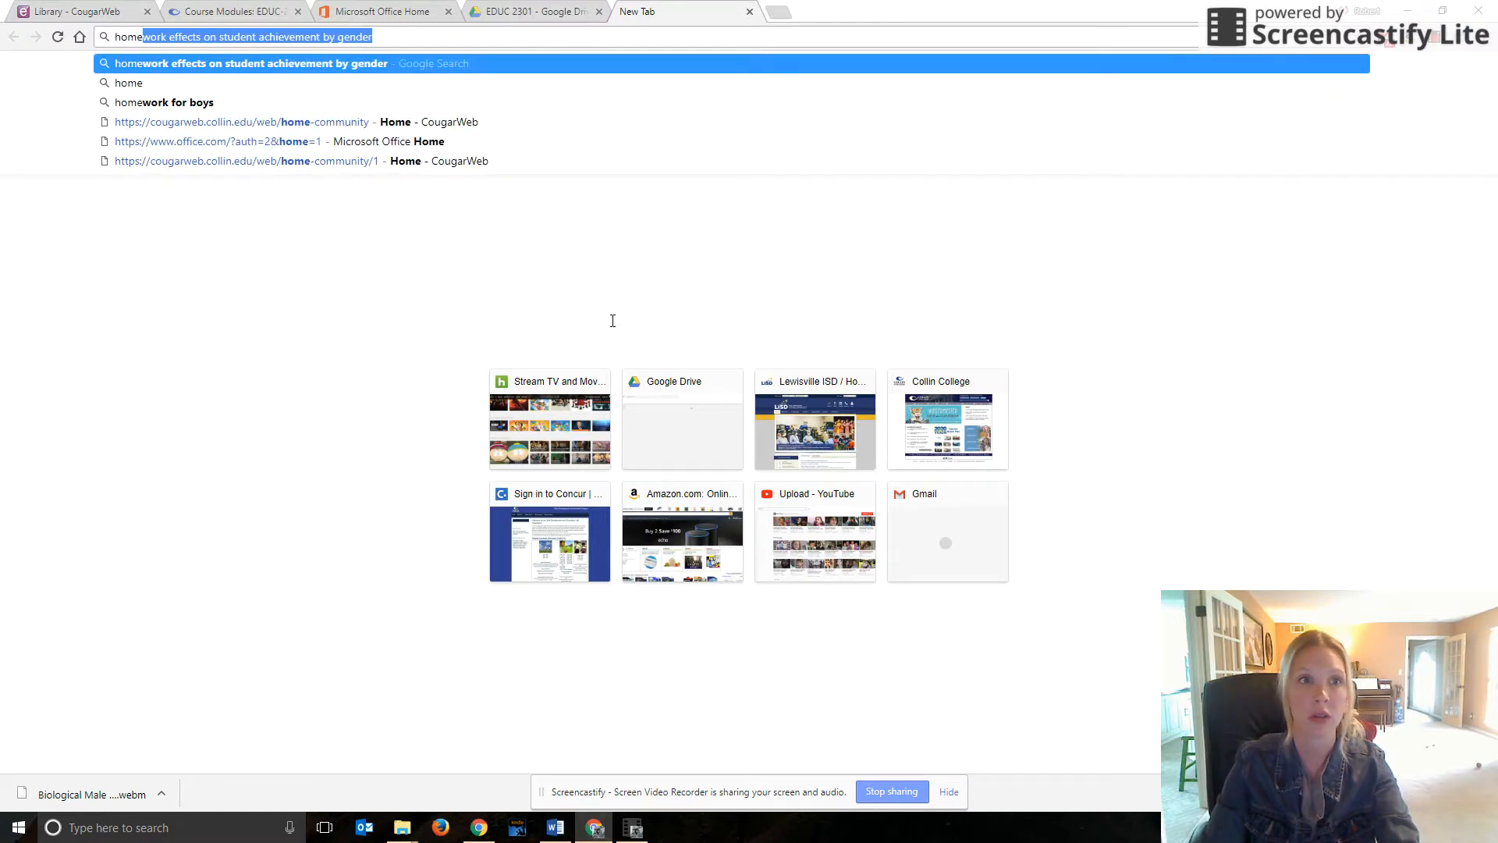
{"action": "left_click", "coordinate": [165, 102]}
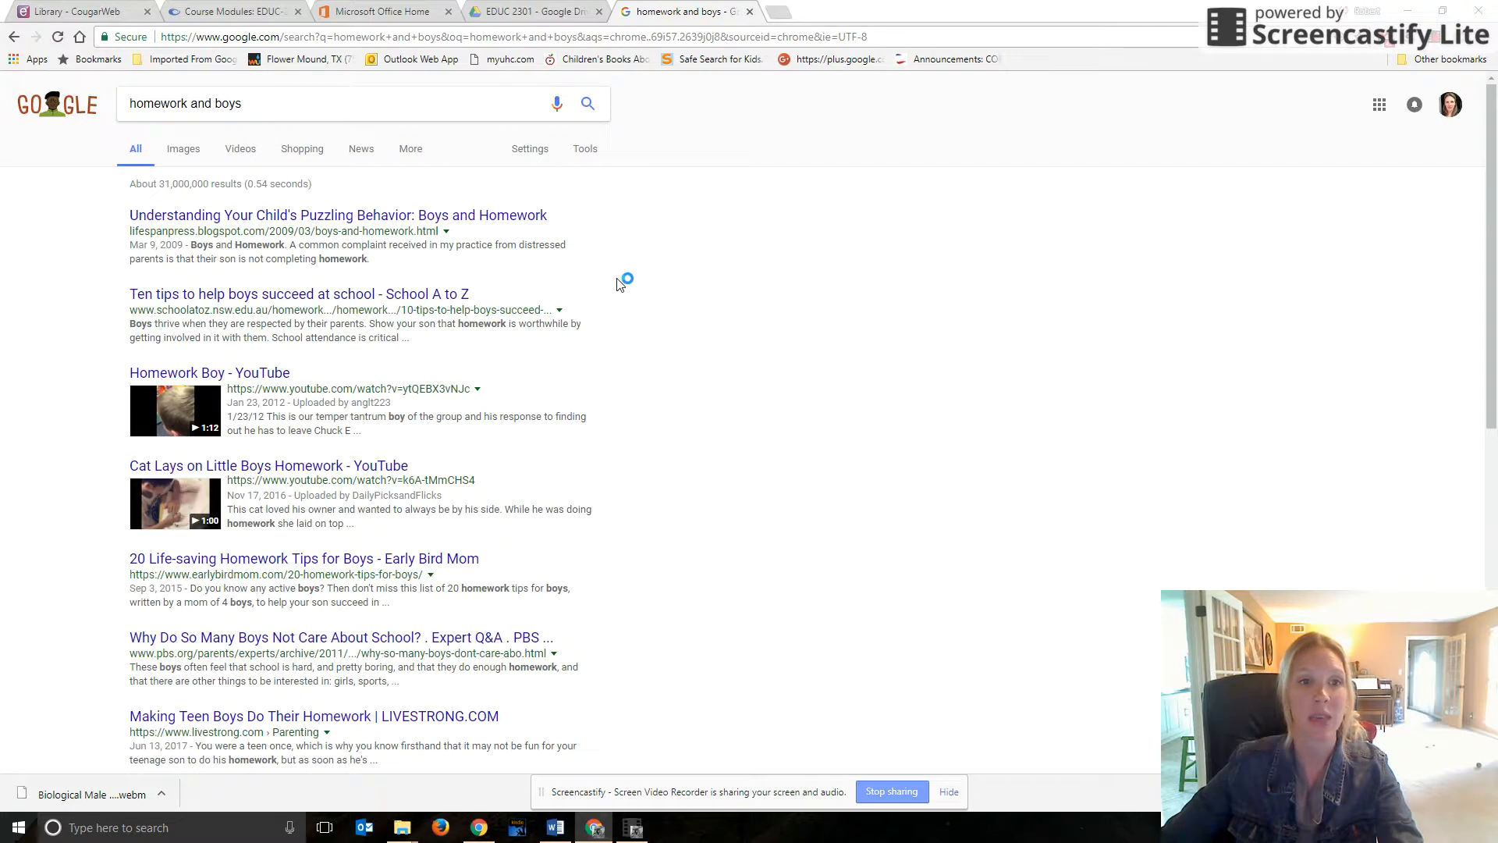
{"action": "mouse_move", "coordinate": [442, 213]}
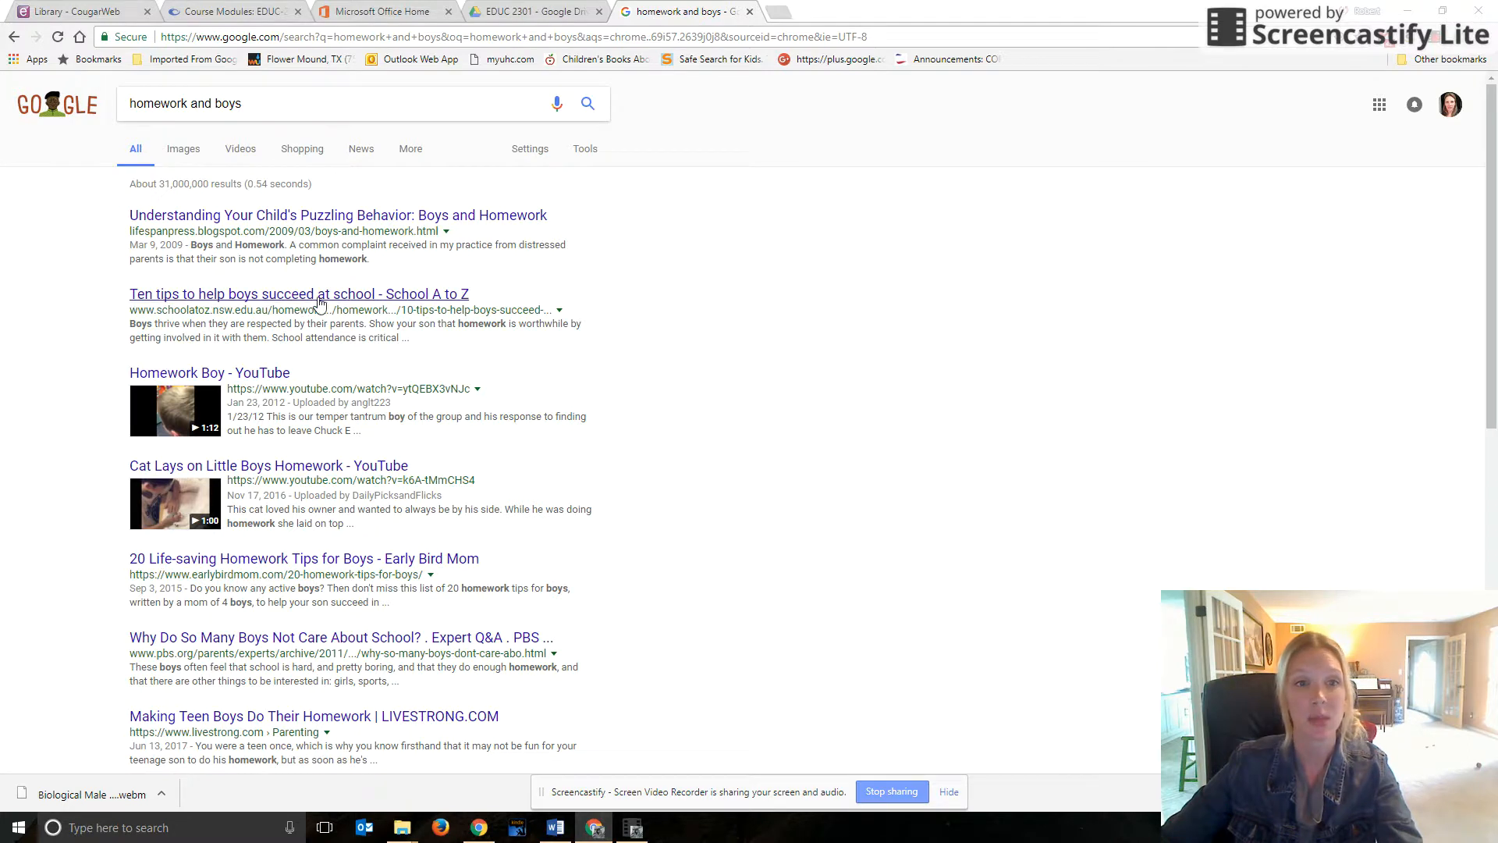
{"action": "mouse_move", "coordinate": [382, 303]}
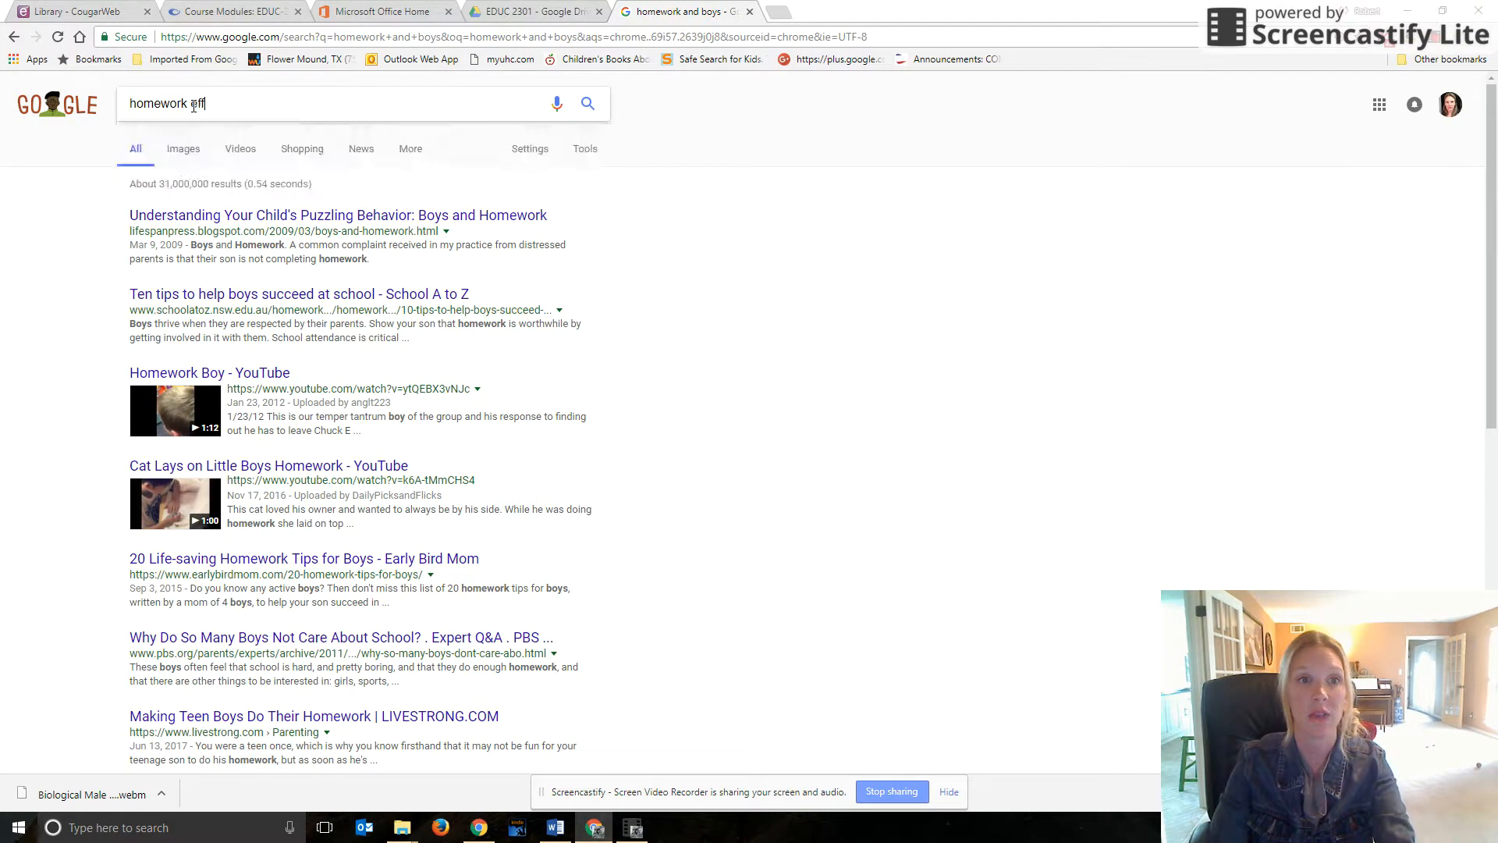
- Search for 'homework effects on student achievement by gender'
{"action": "type", "text": "effects on st"}
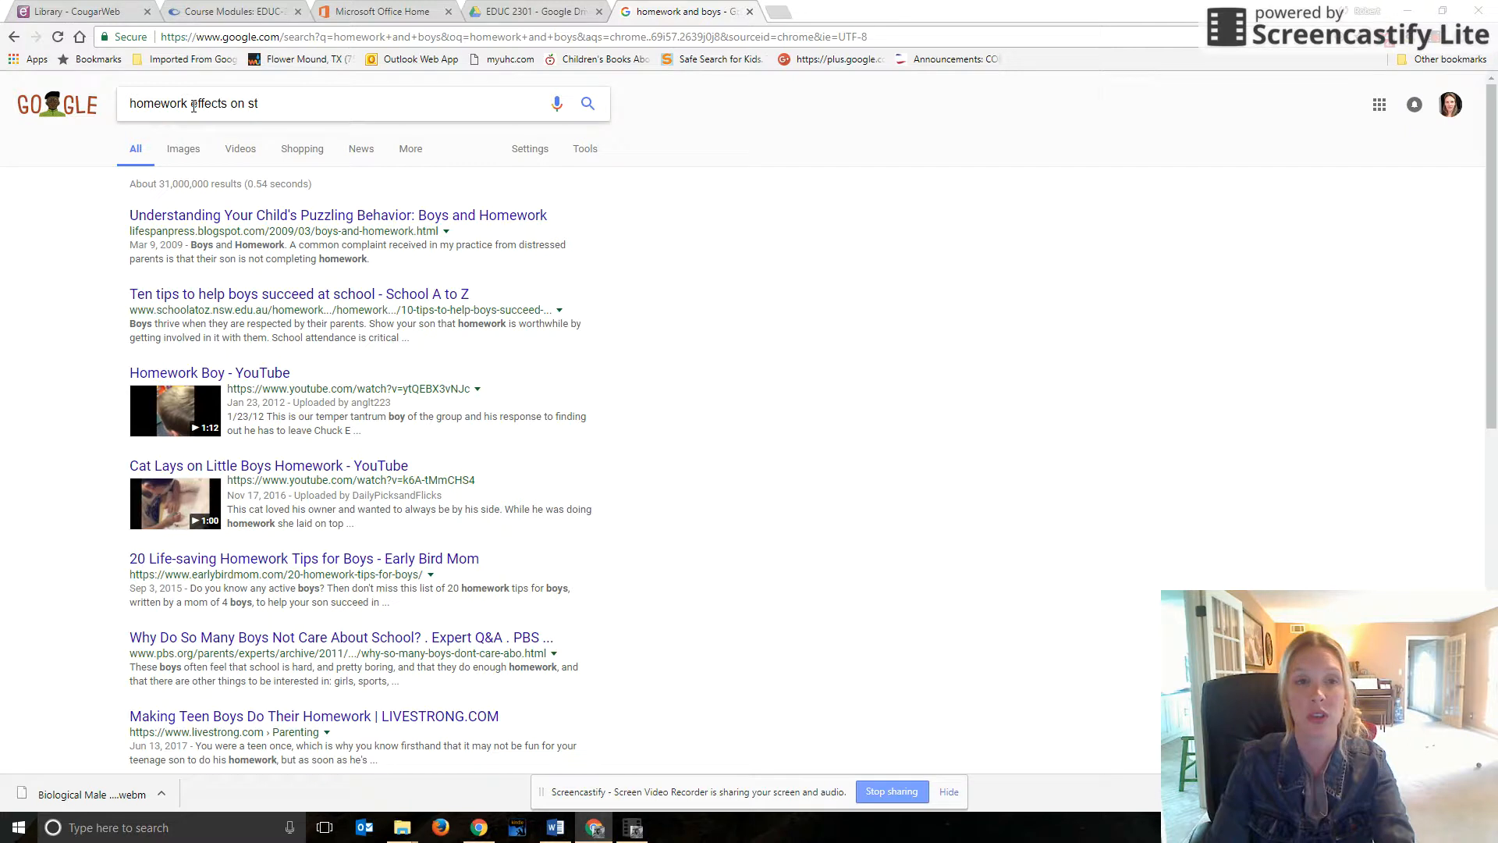
{"action": "type", "text": "udent achievement by gender"}
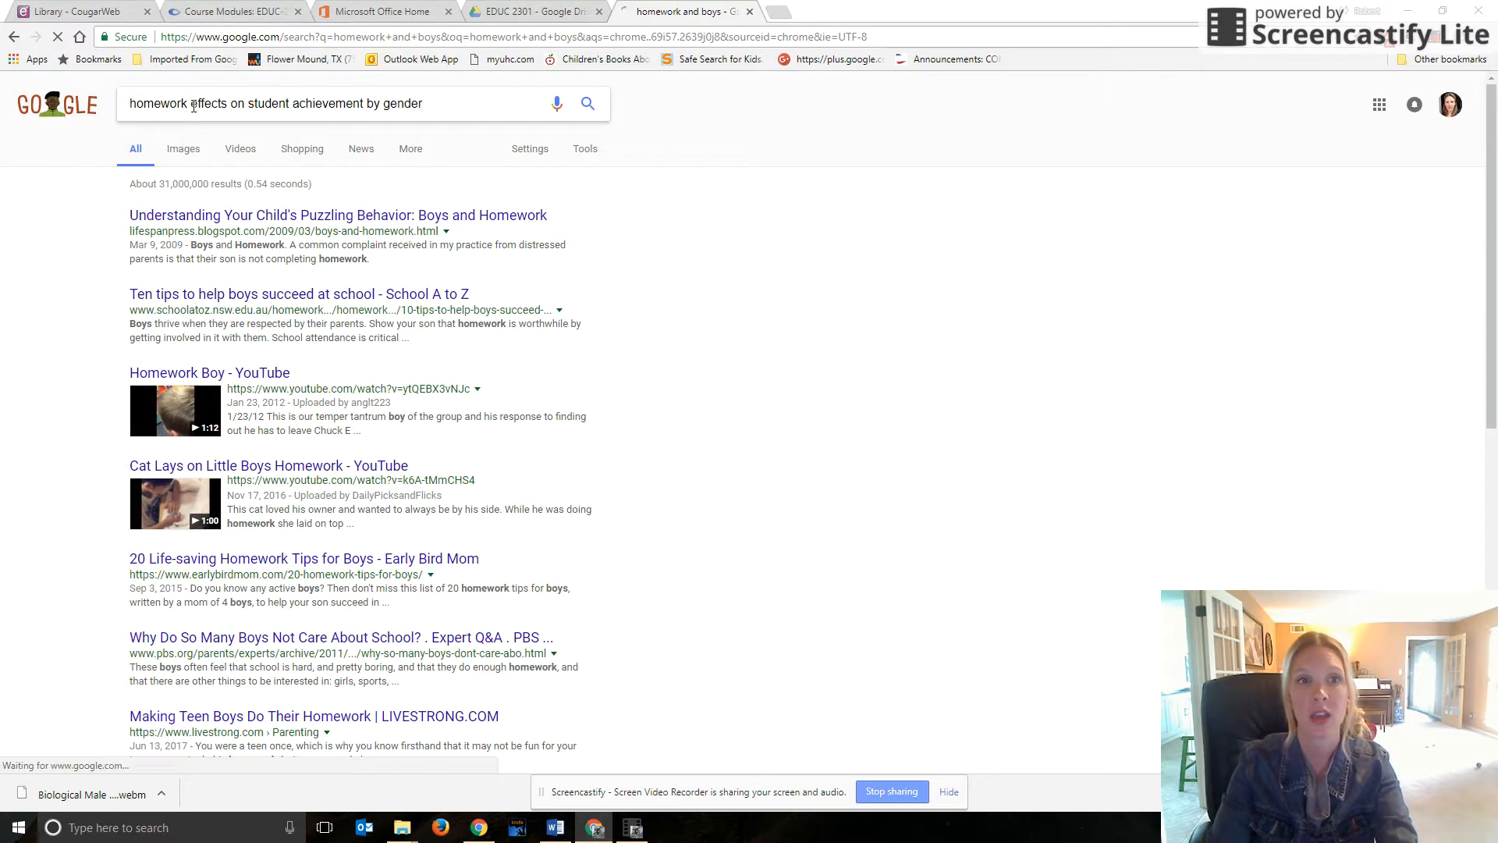
{"action": "left_click", "coordinate": [586, 103]}
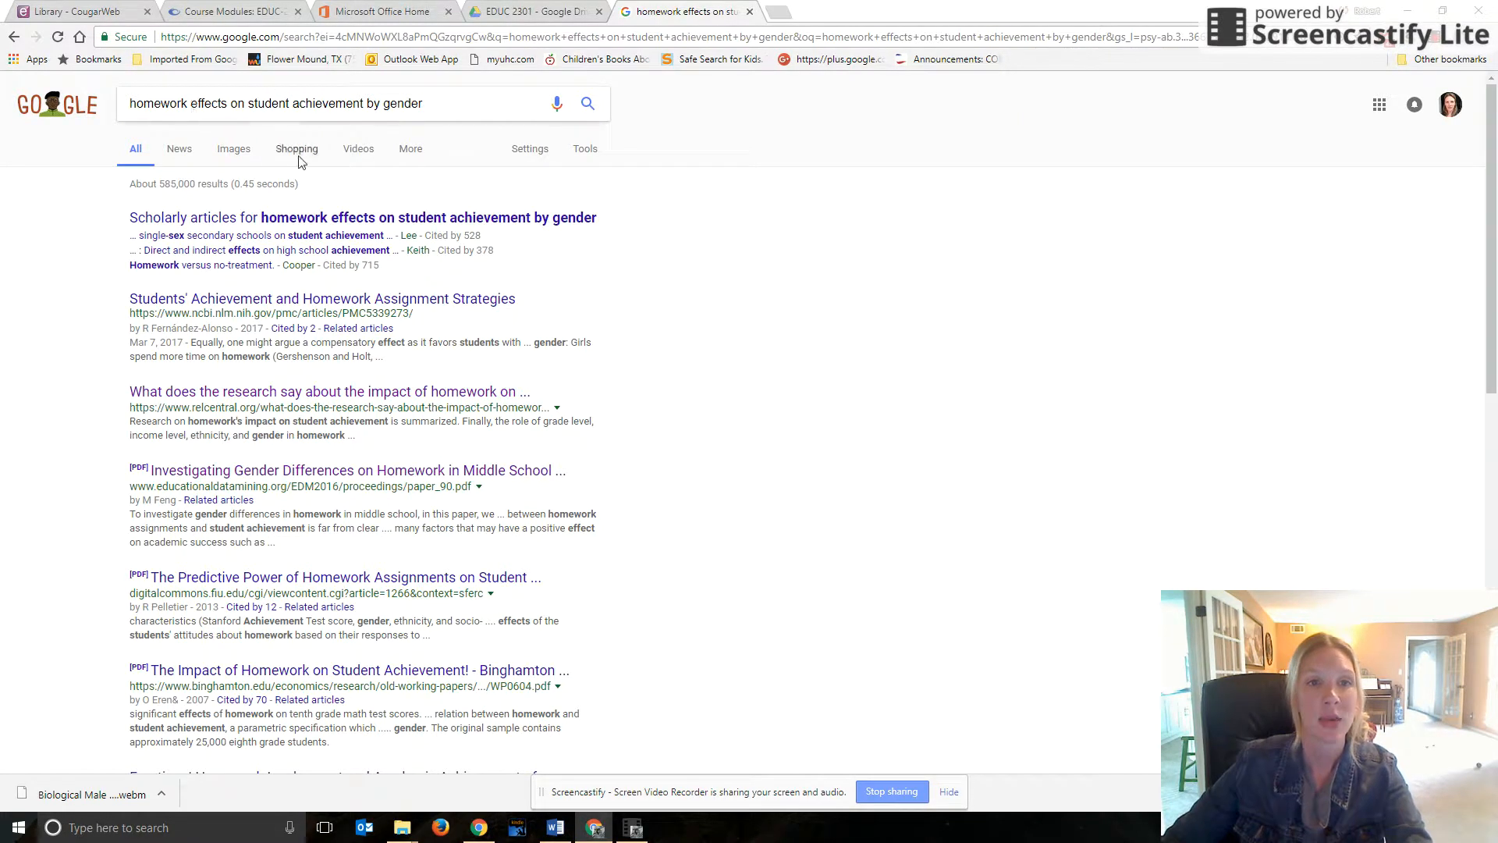
{"action": "mouse_move", "coordinate": [690, 412]}
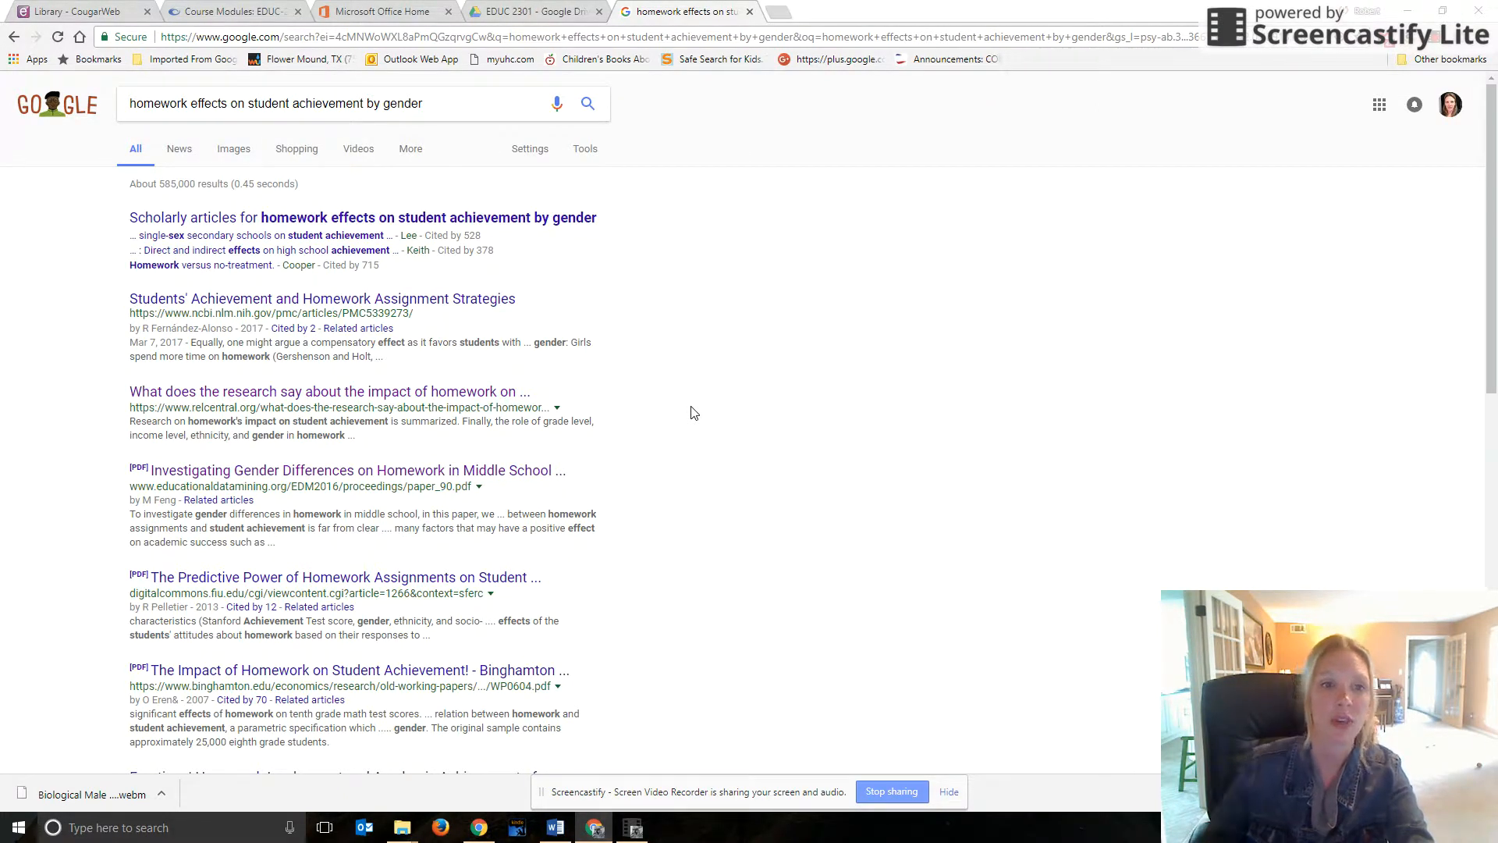
{"action": "mouse_move", "coordinate": [318, 448]}
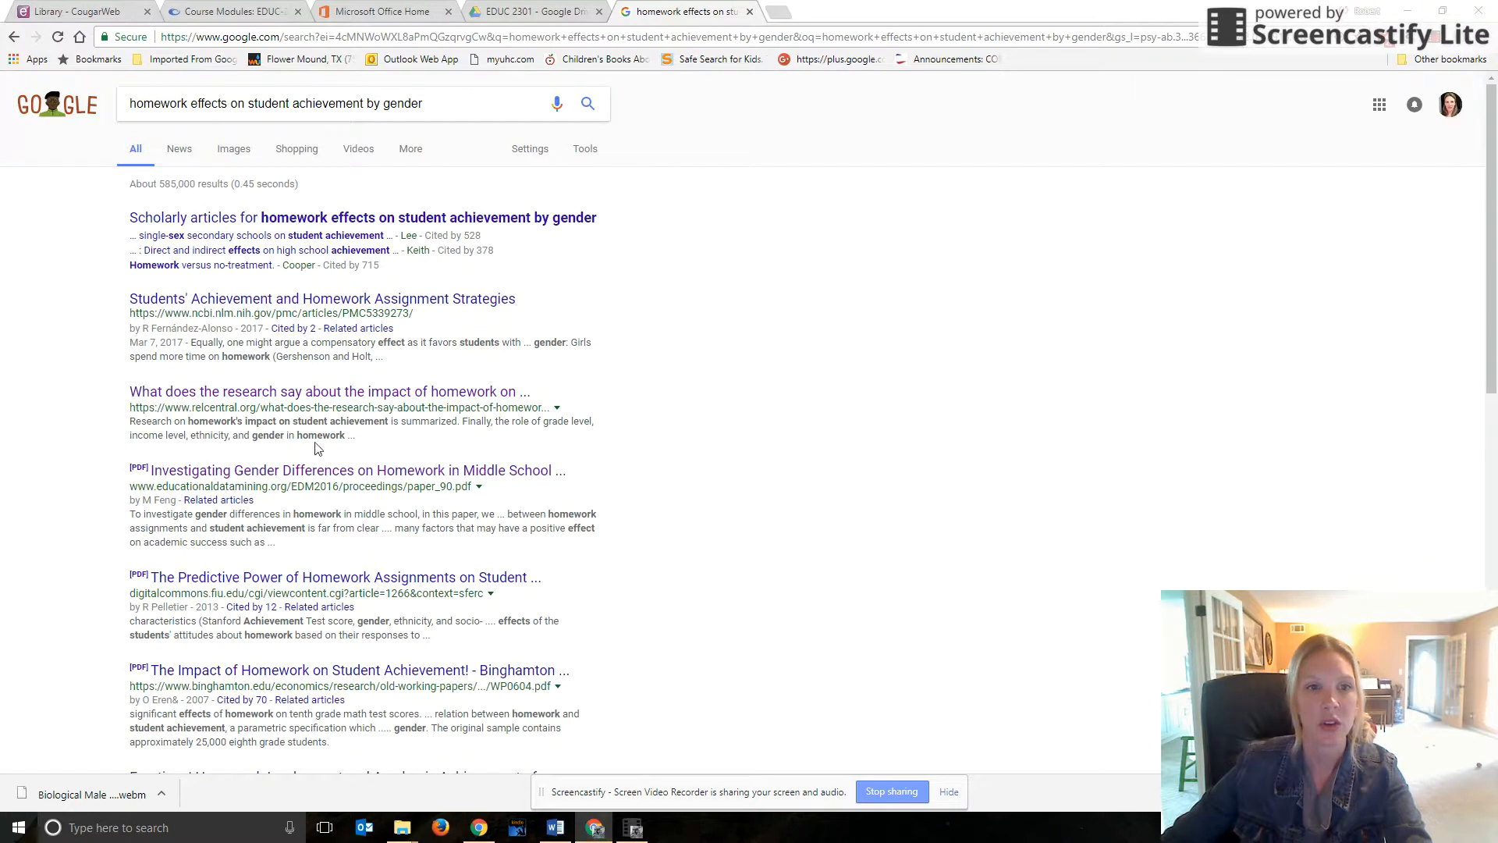
{"action": "mouse_move", "coordinate": [613, 451]}
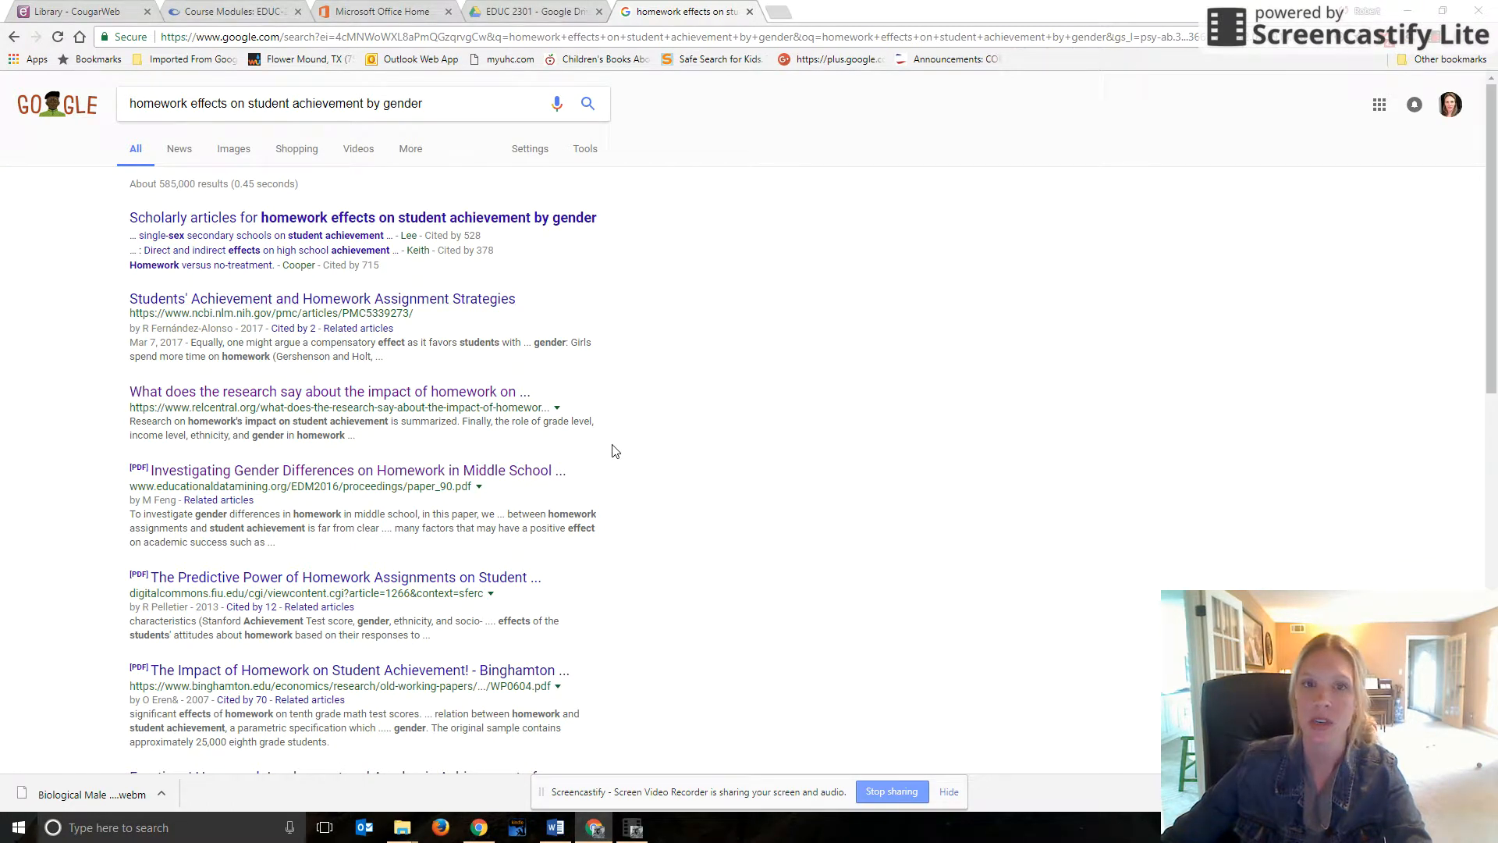
{"action": "mouse_move", "coordinate": [291, 469]}
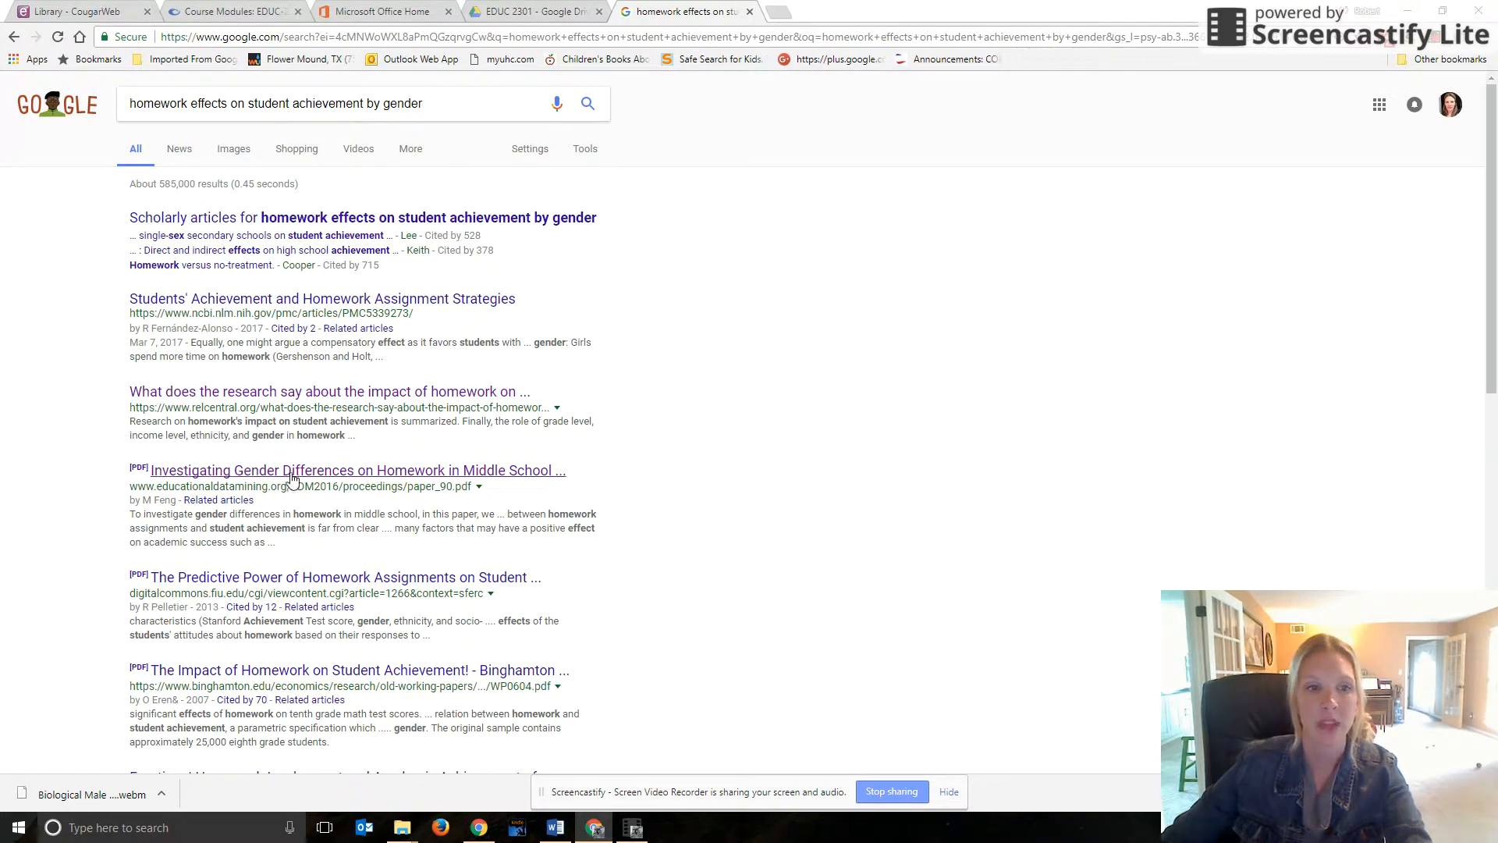
{"action": "mouse_move", "coordinate": [427, 478]}
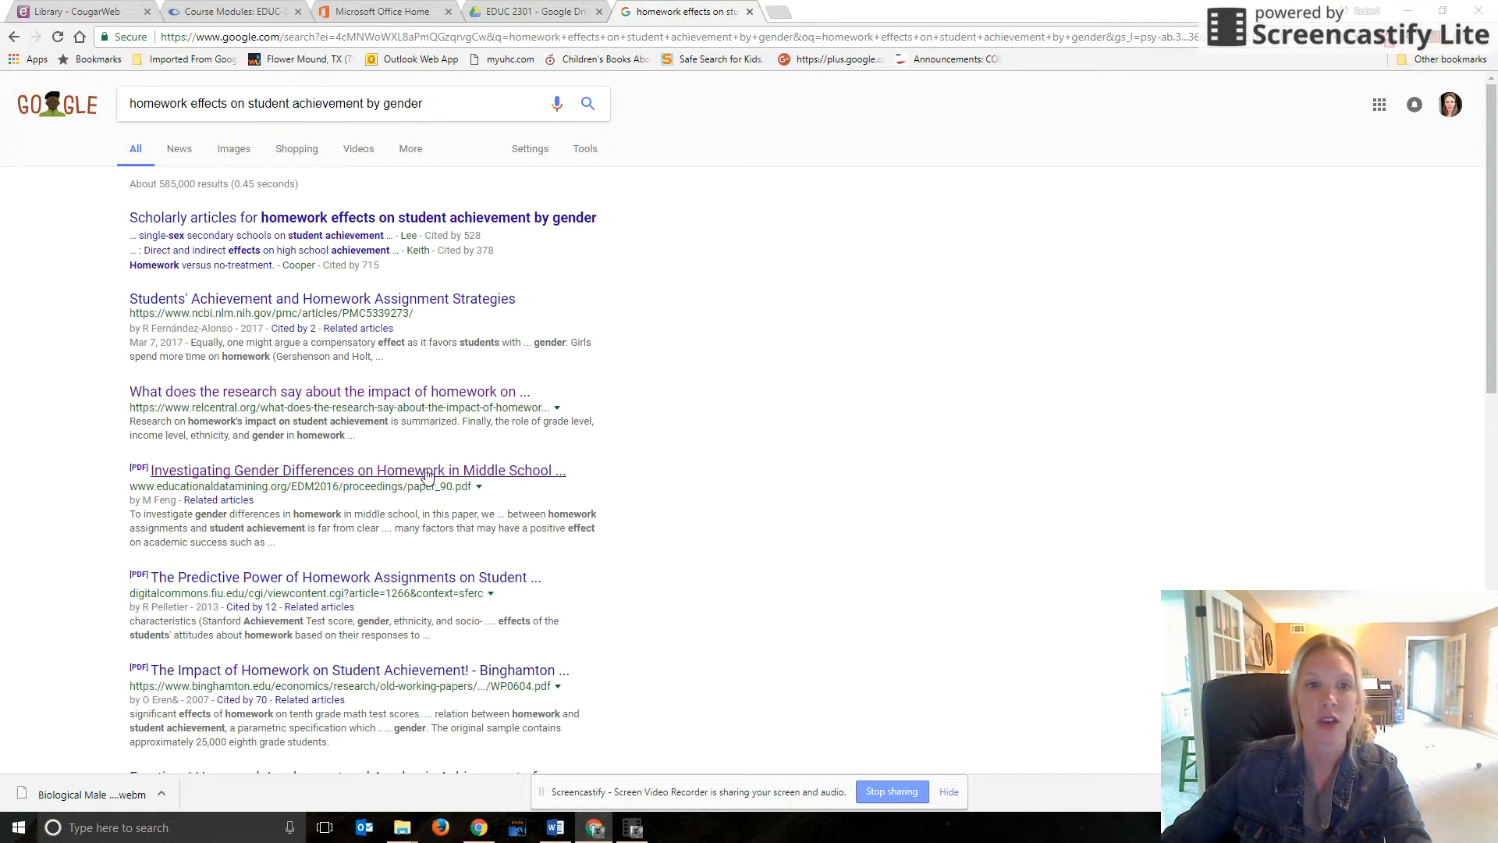
{"action": "mouse_move", "coordinate": [444, 483]}
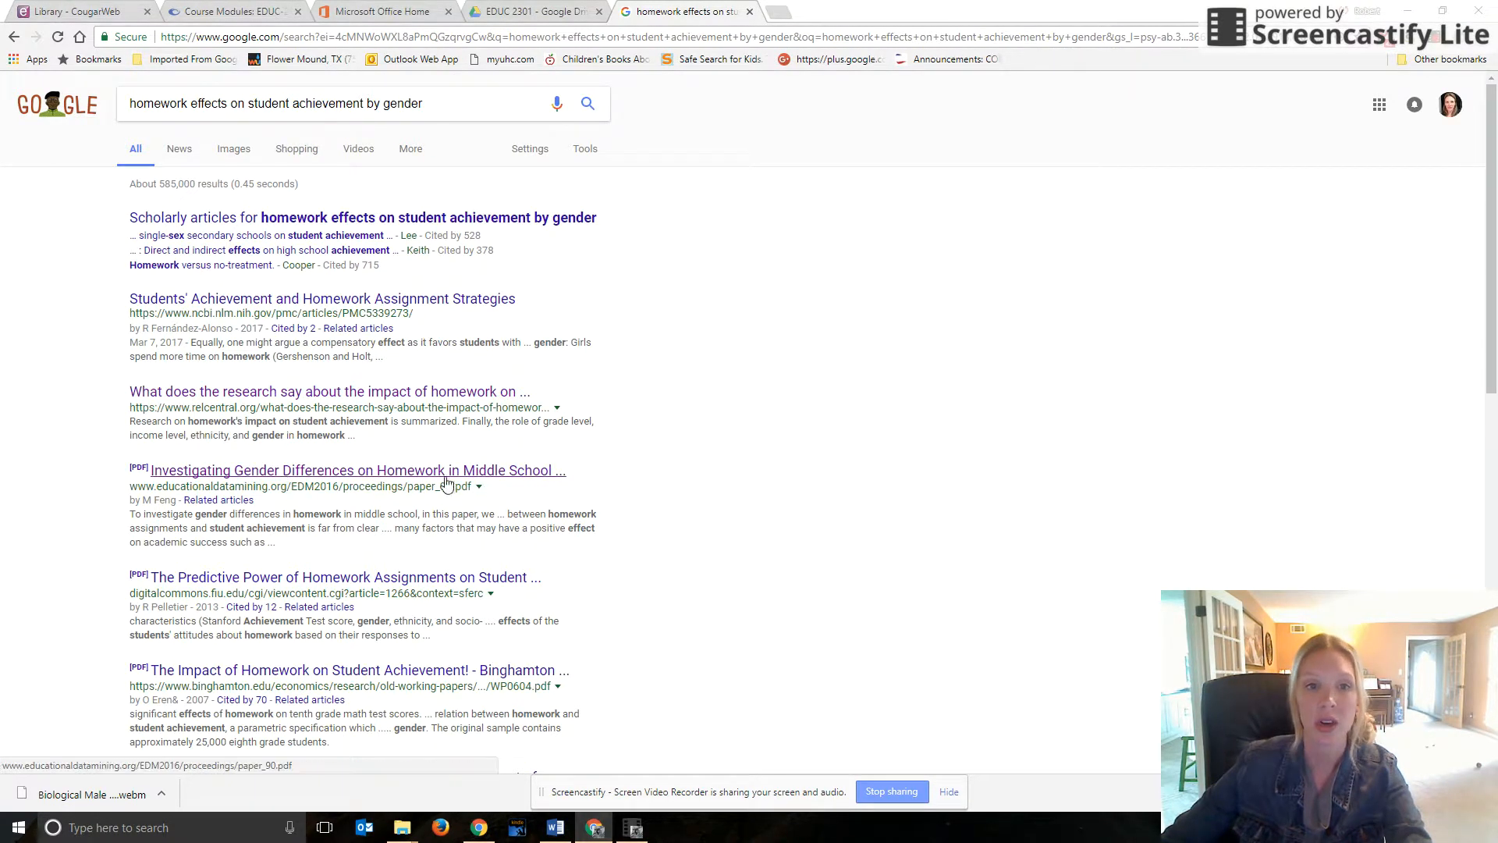
{"action": "mouse_move", "coordinate": [301, 477]}
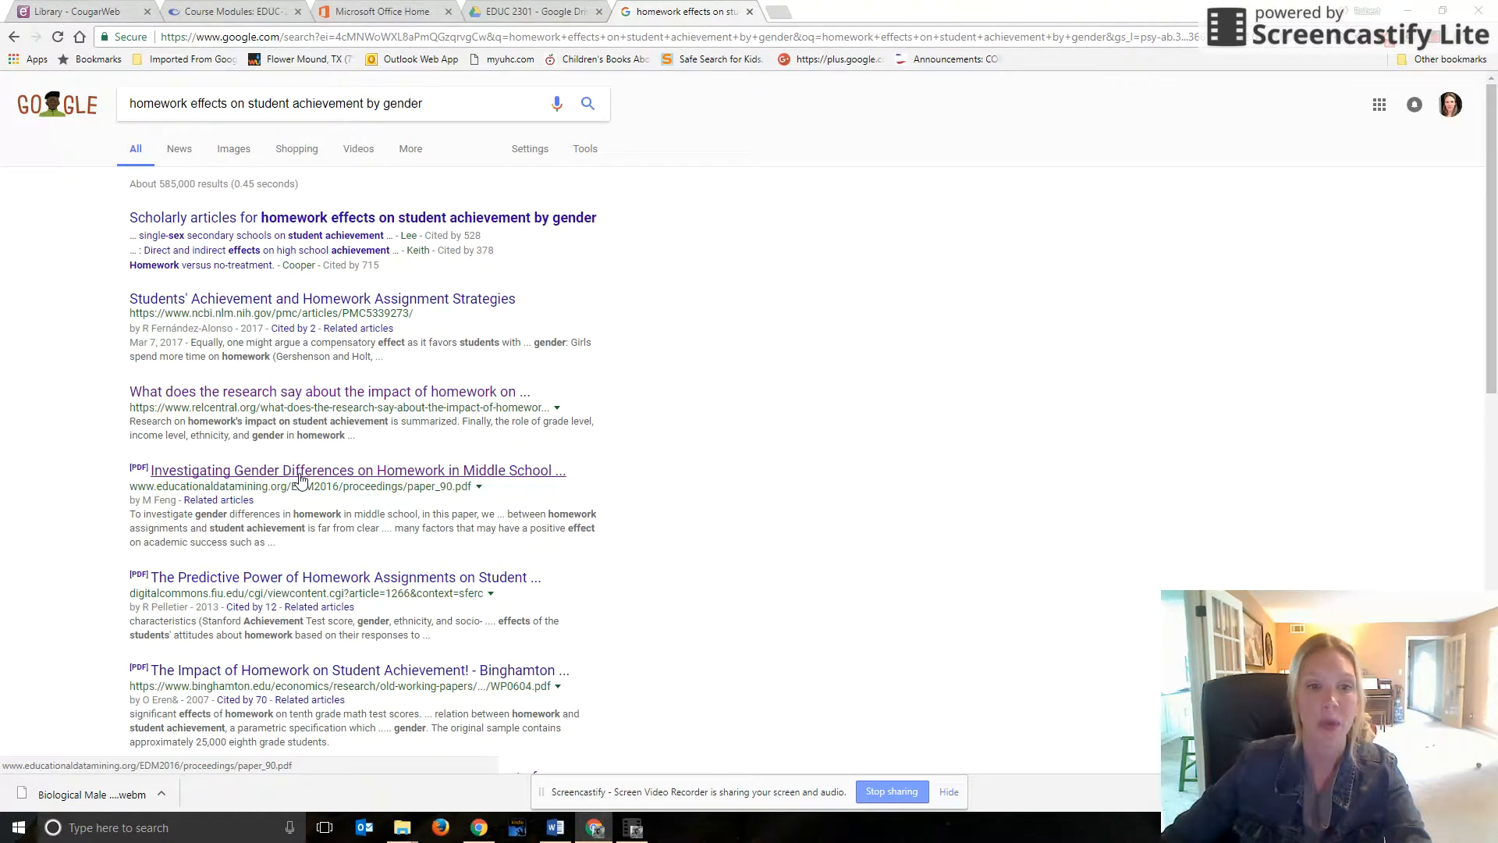
- Open the 'Investigating Gender Differences on Homework in Middle School Mathematics' PDF and skim its first page
{"action": "left_click", "coordinate": [356, 470]}
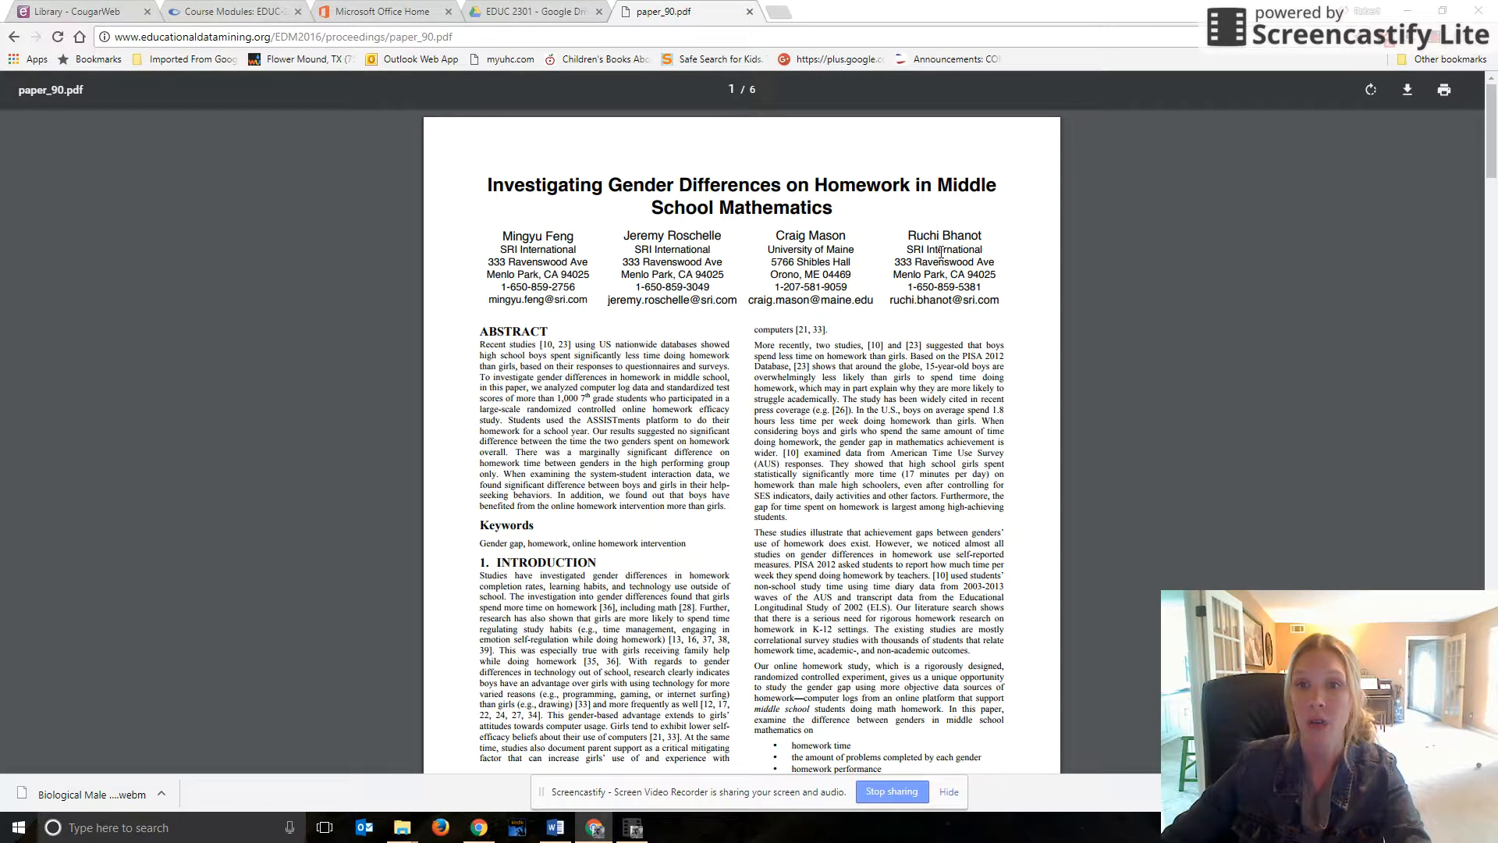
{"action": "scroll", "scroll_direction": "down", "scroll_amount": 3}
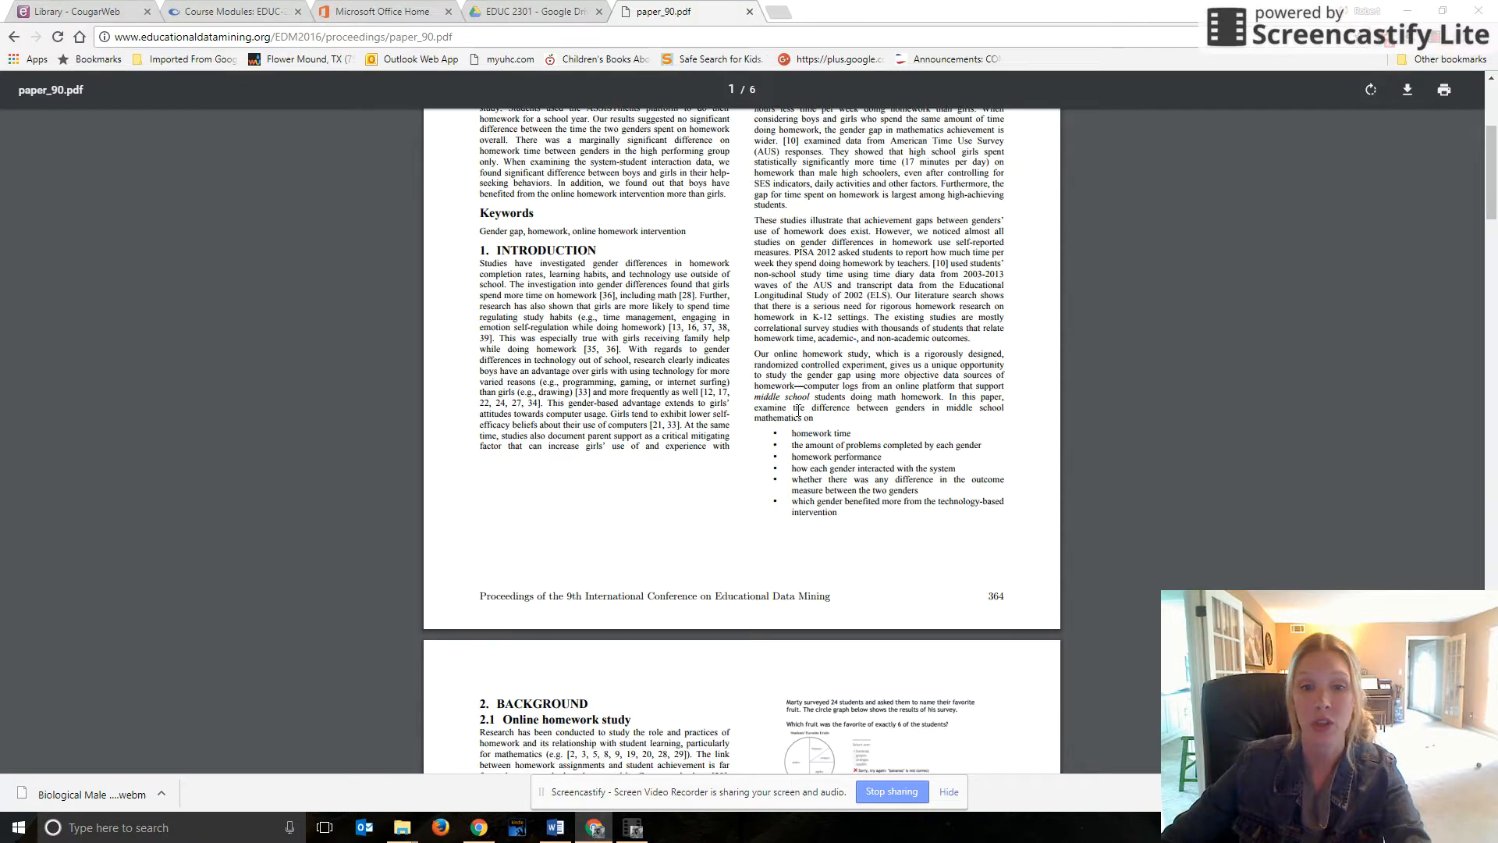
{"action": "scroll", "scroll_direction": "up", "scroll_amount": 3}
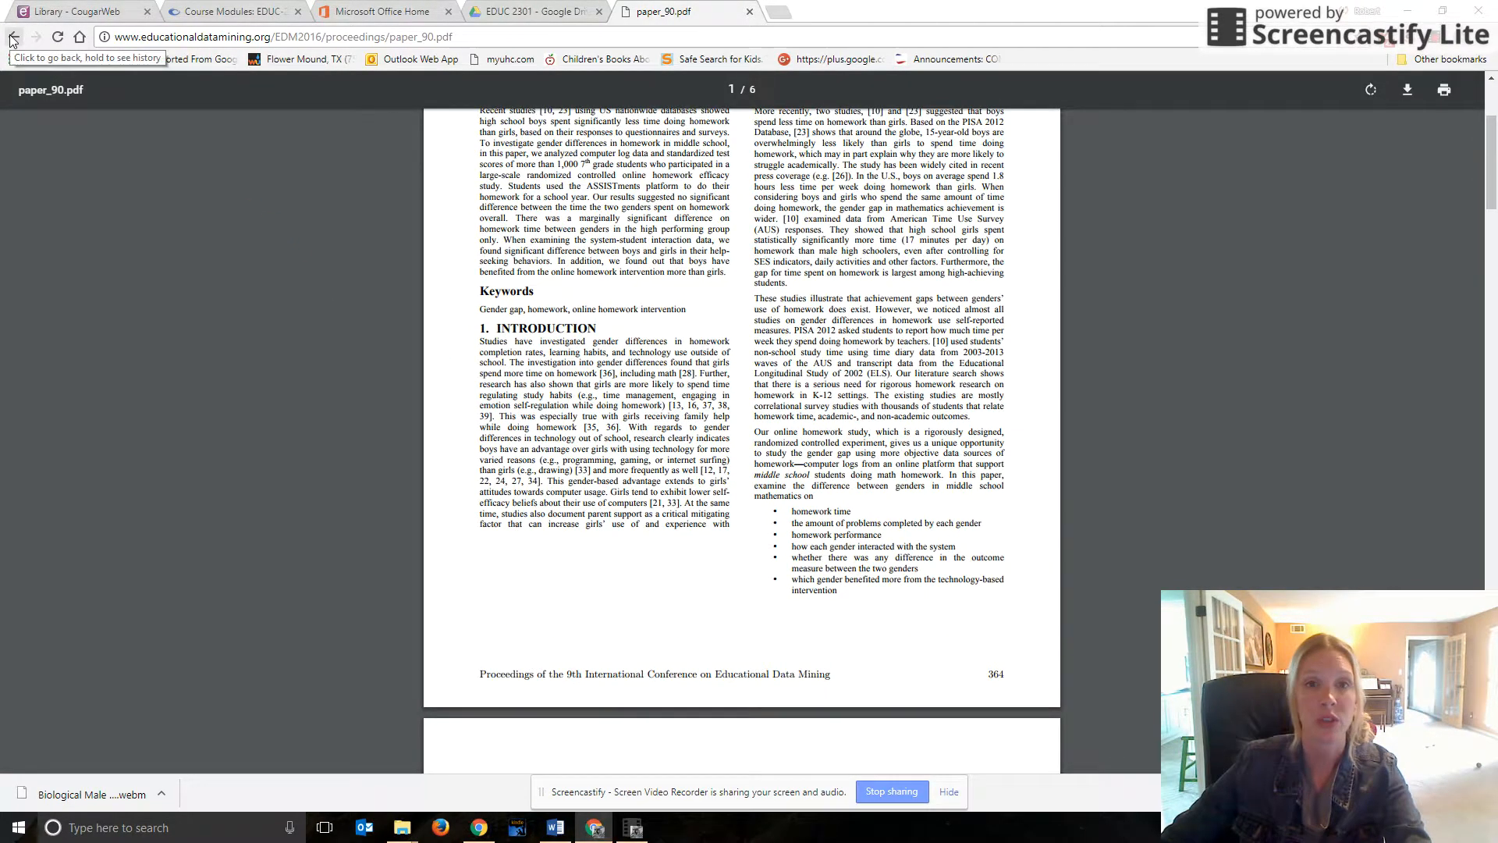
- Go back to the gender-achievement search results and scroll through the list to the top
{"action": "left_click", "coordinate": [14, 37]}
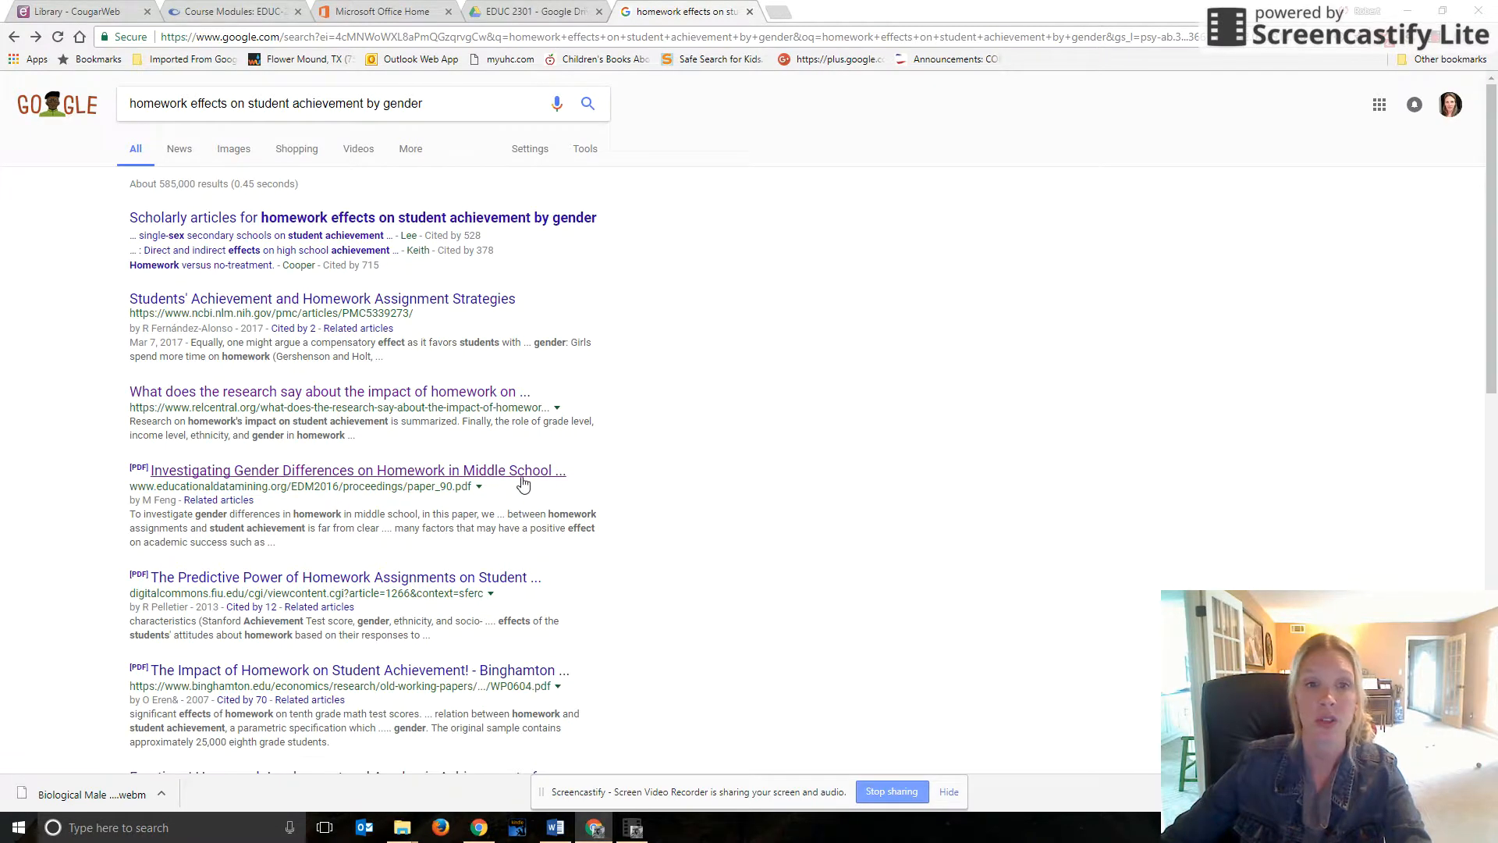
{"action": "scroll", "scroll_direction": "down", "scroll_amount": 3}
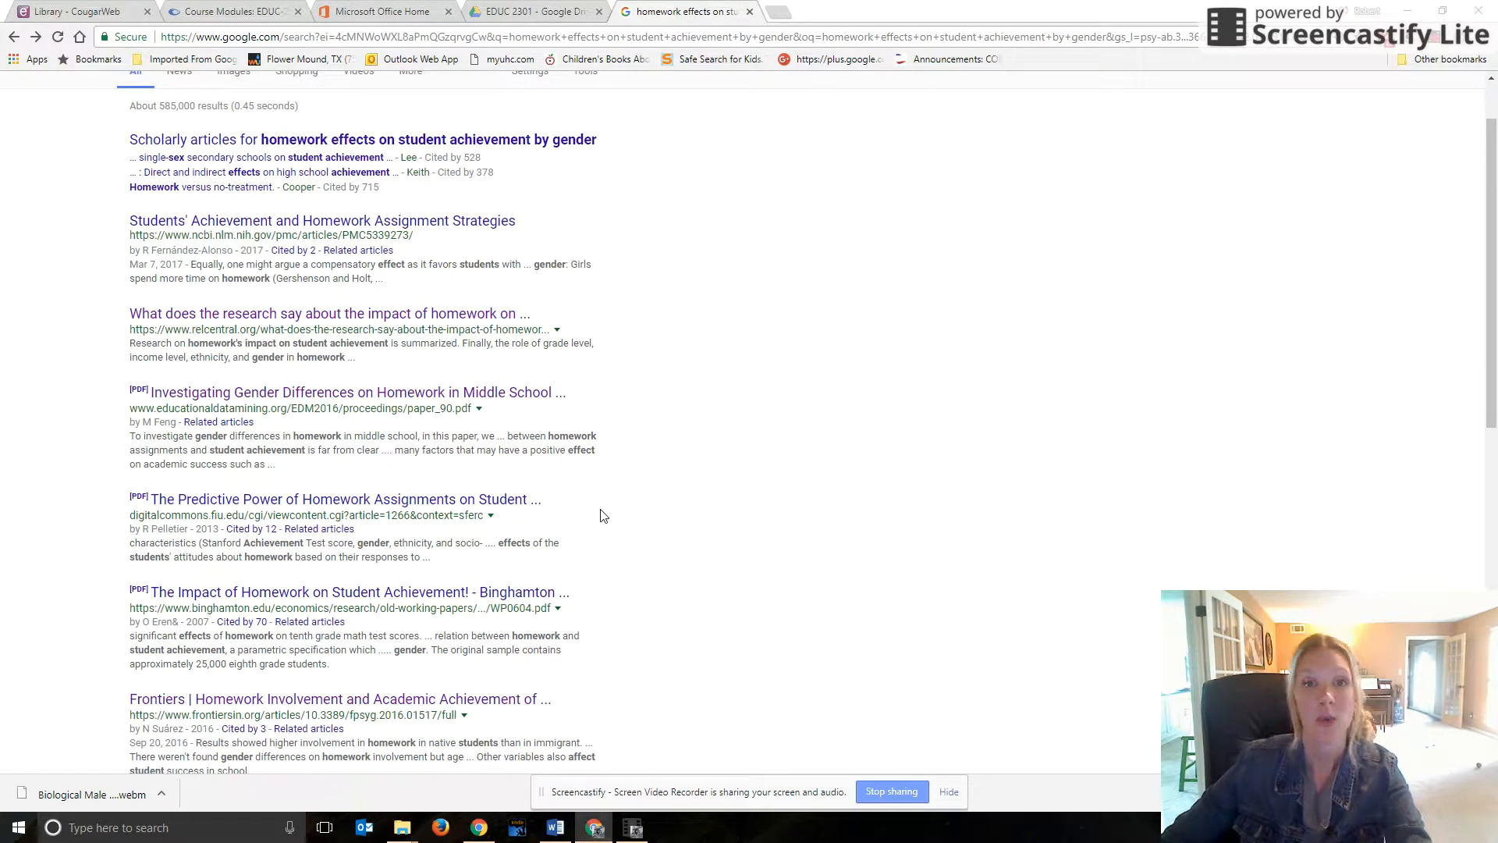
{"action": "mouse_move", "coordinate": [604, 536]}
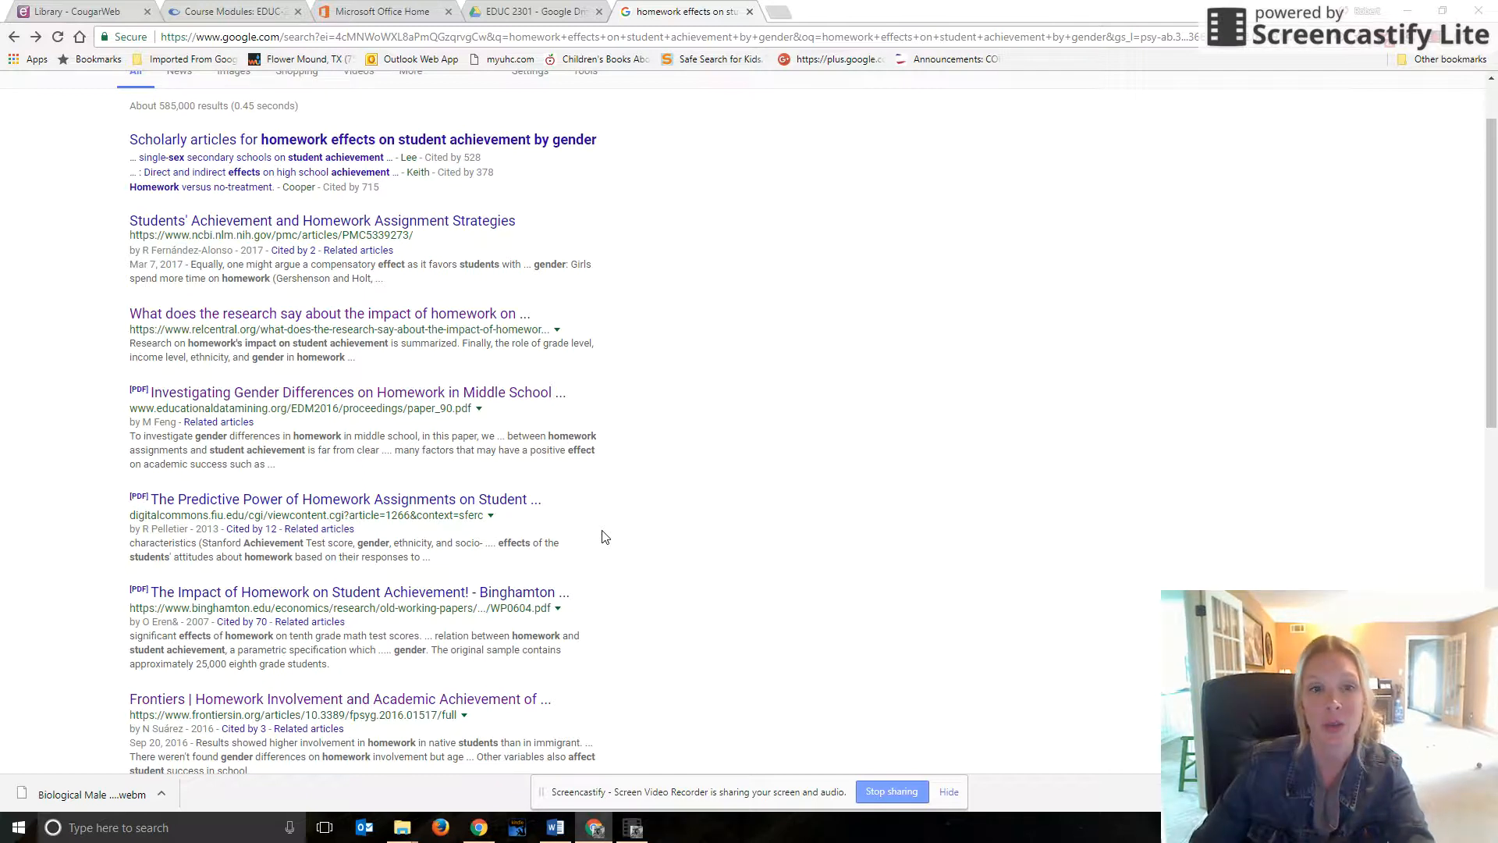
{"action": "mouse_move", "coordinate": [548, 400]}
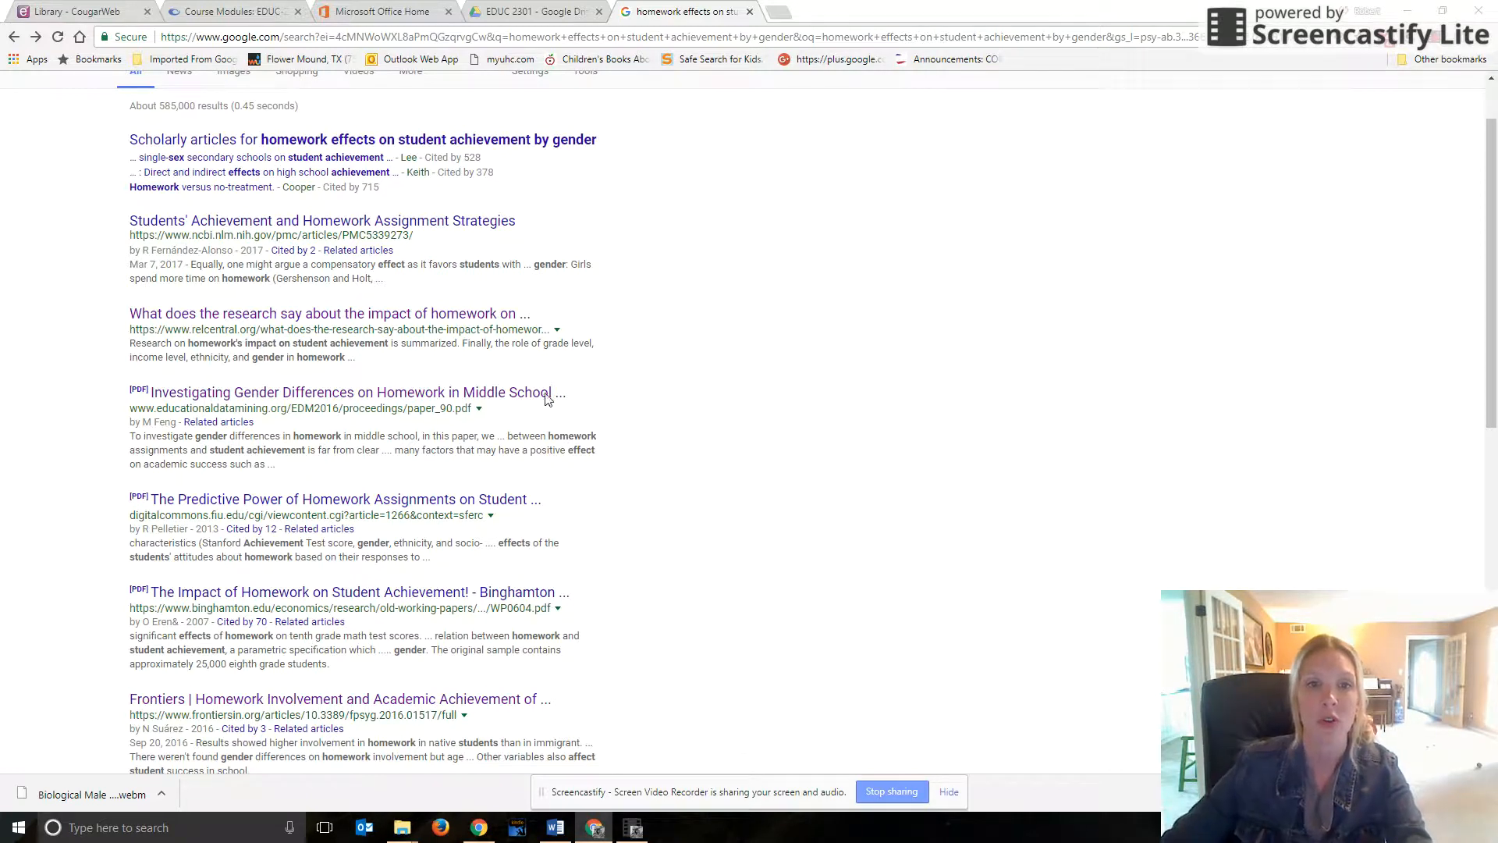
{"action": "mouse_move", "coordinate": [720, 507]}
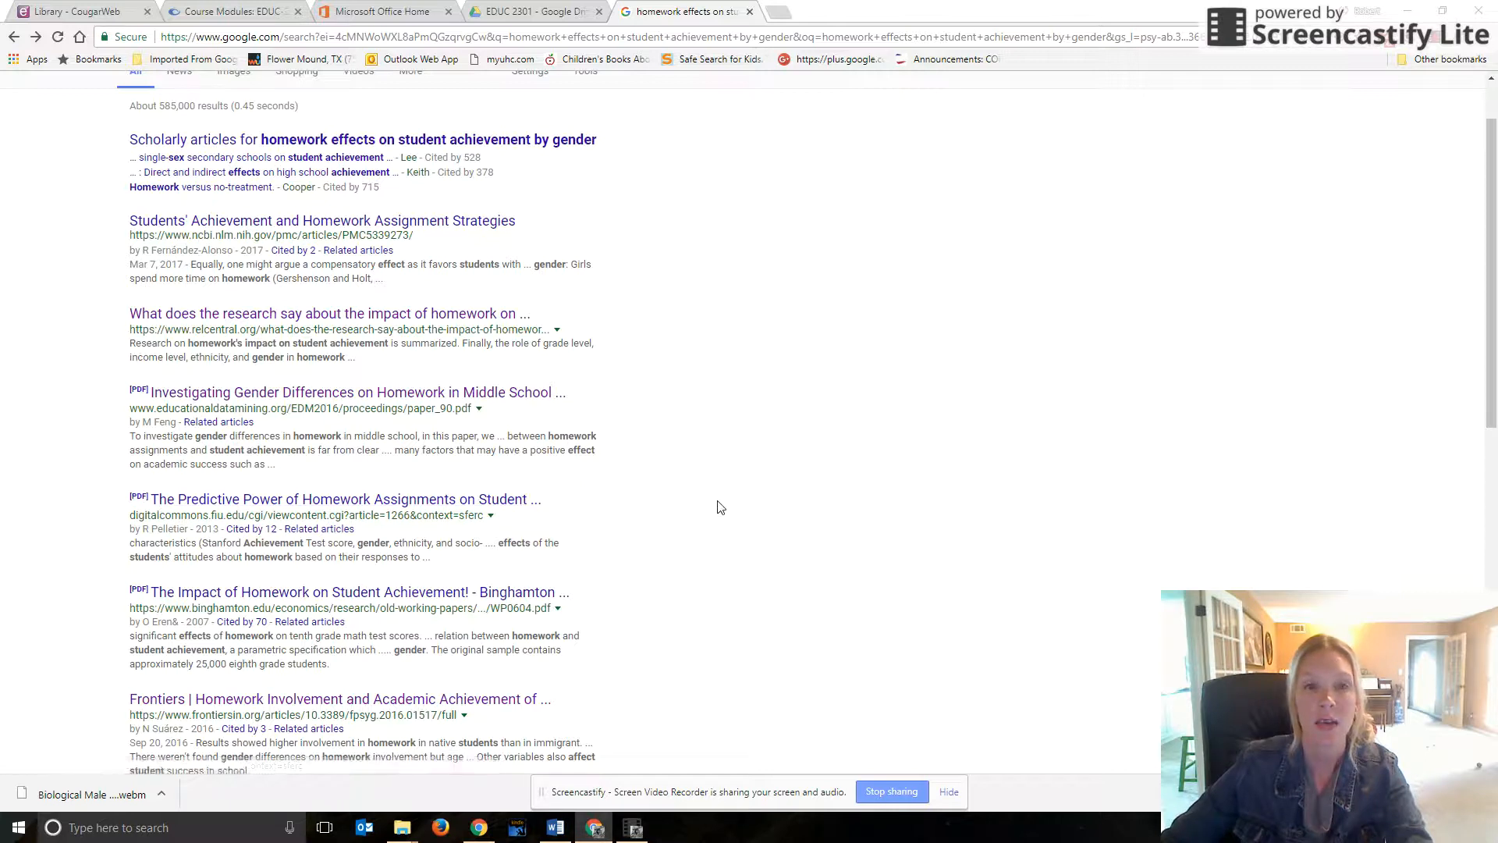
{"action": "mouse_move", "coordinate": [732, 482]}
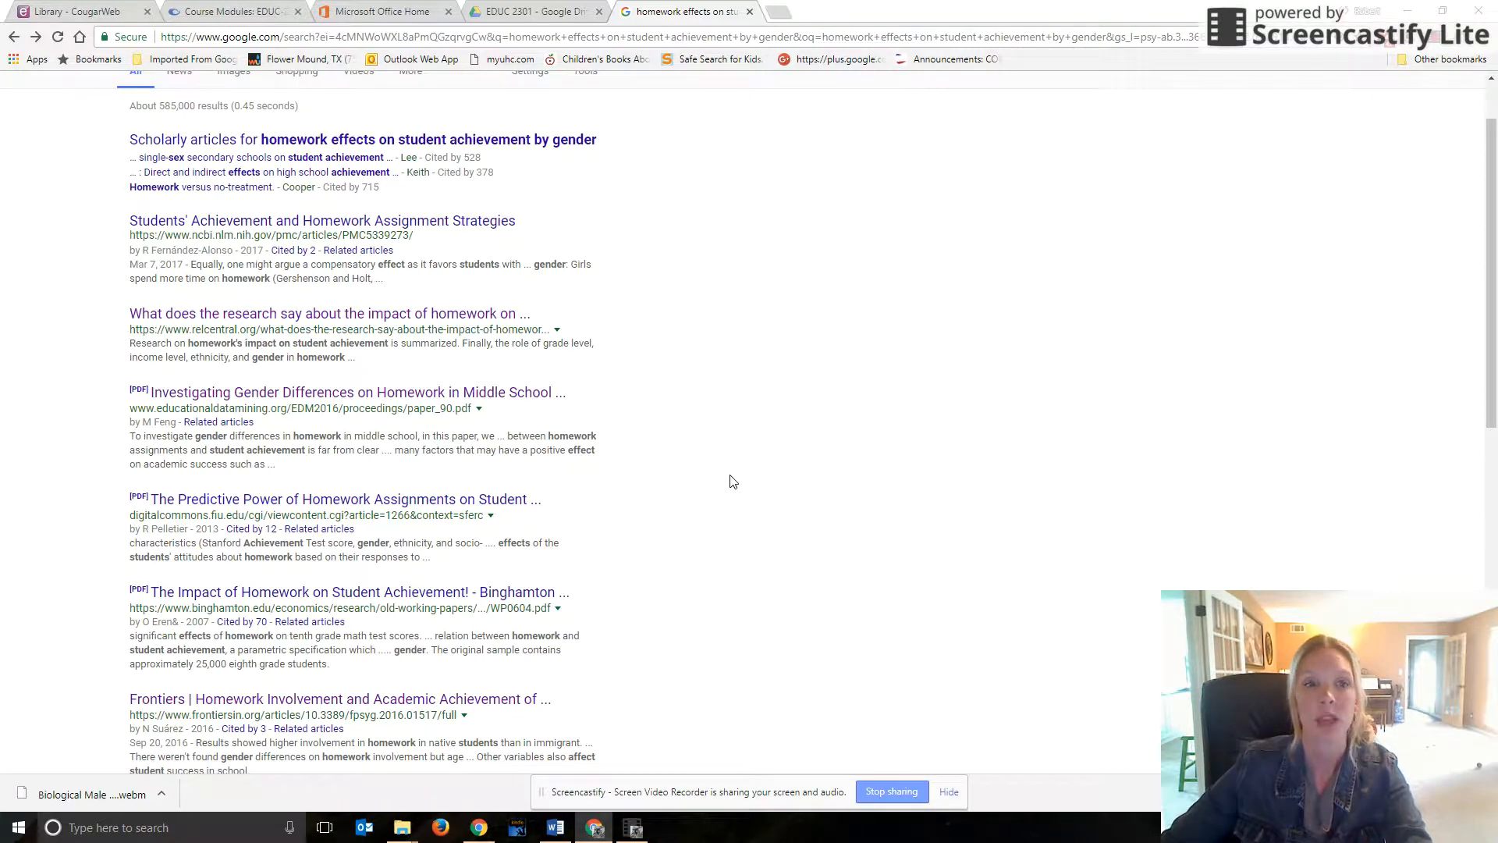
{"action": "mouse_move", "coordinate": [736, 515]}
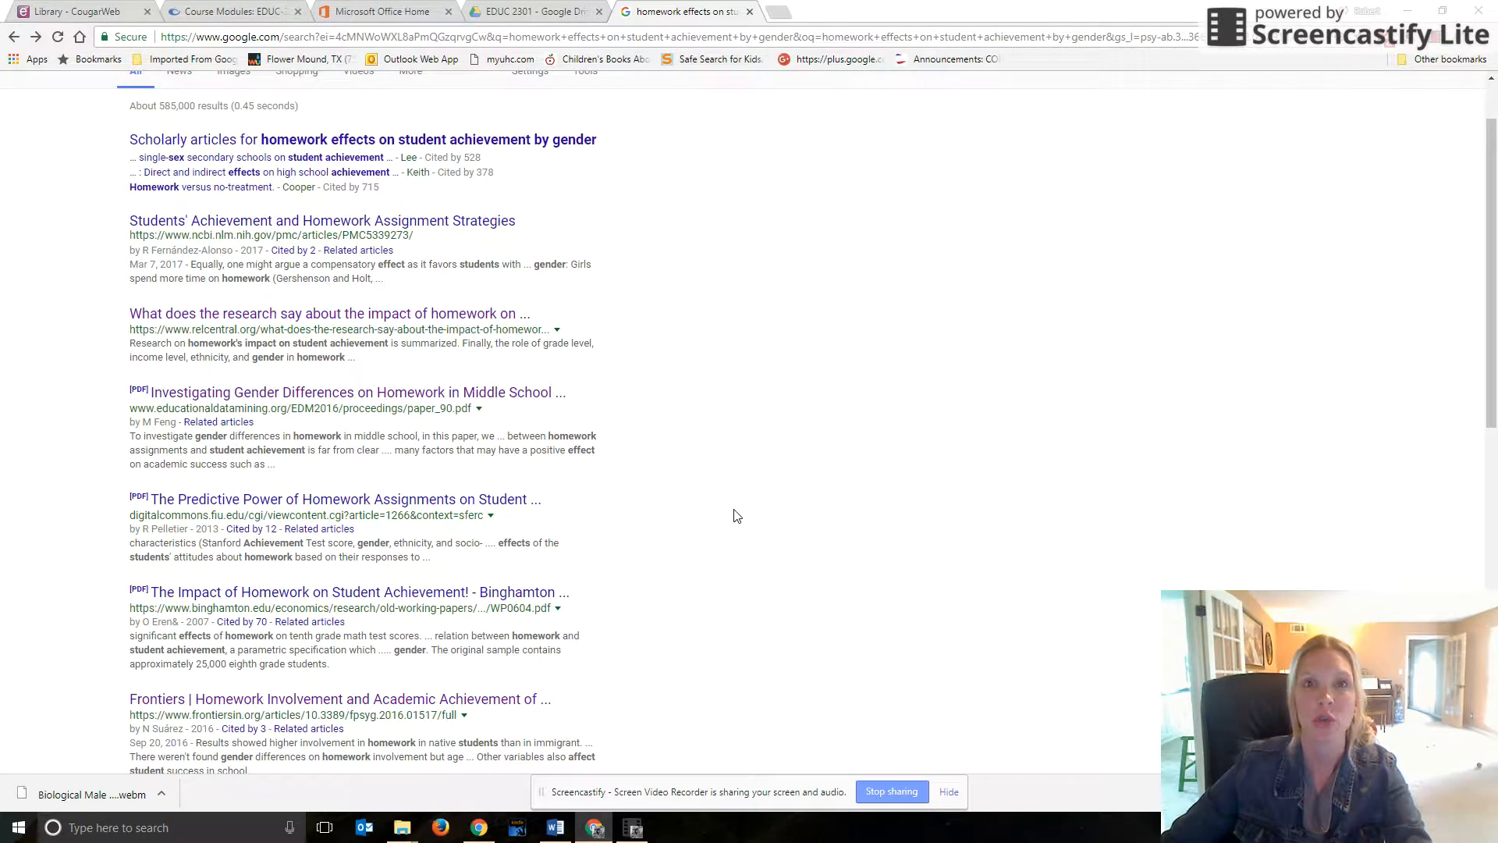
{"action": "scroll", "scroll_direction": "up", "scroll_amount": 3}
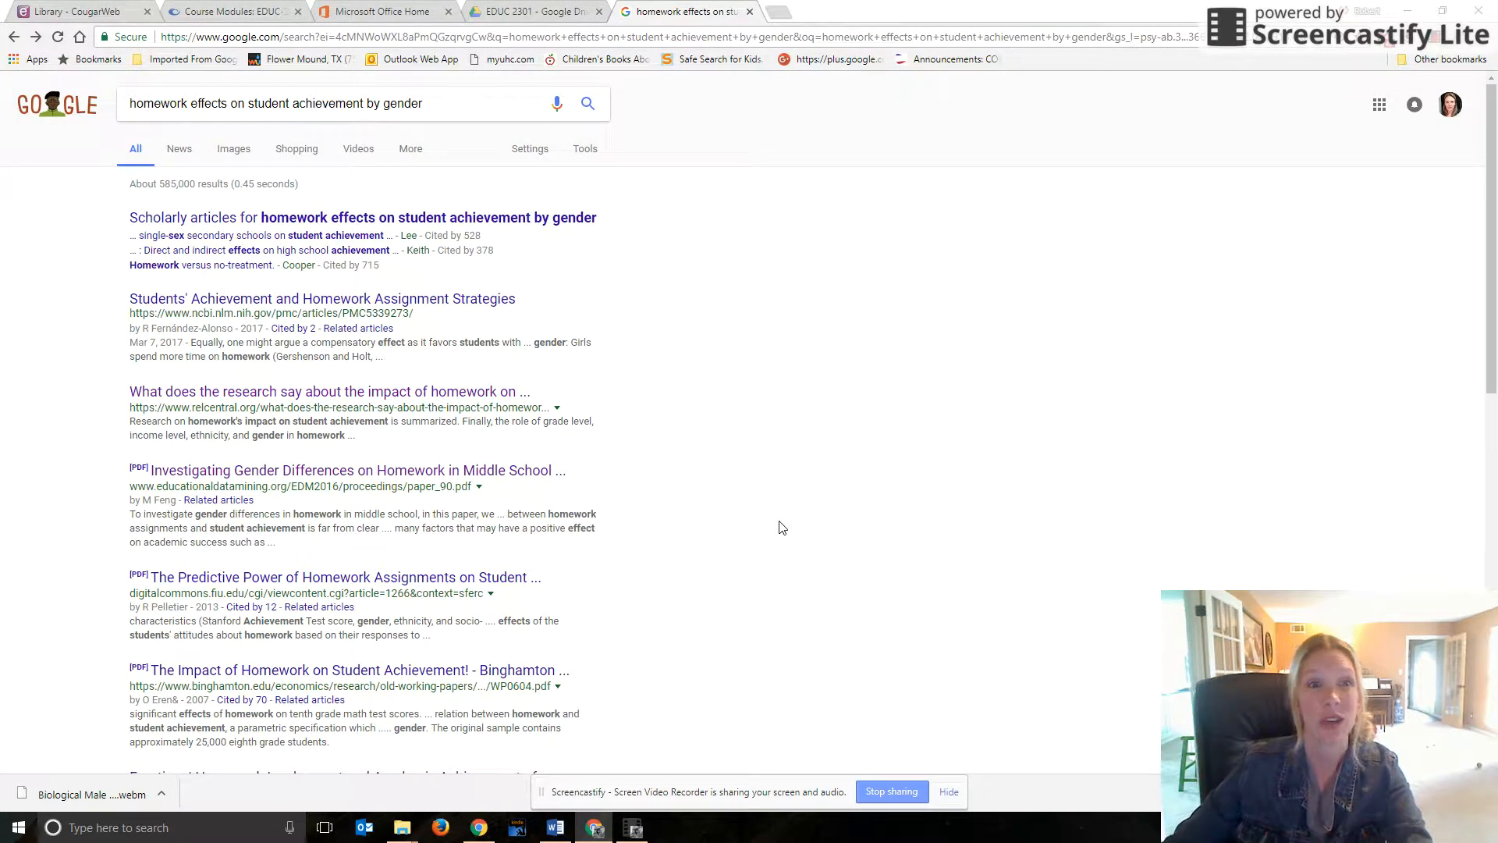
{"action": "mouse_move", "coordinate": [802, 525]}
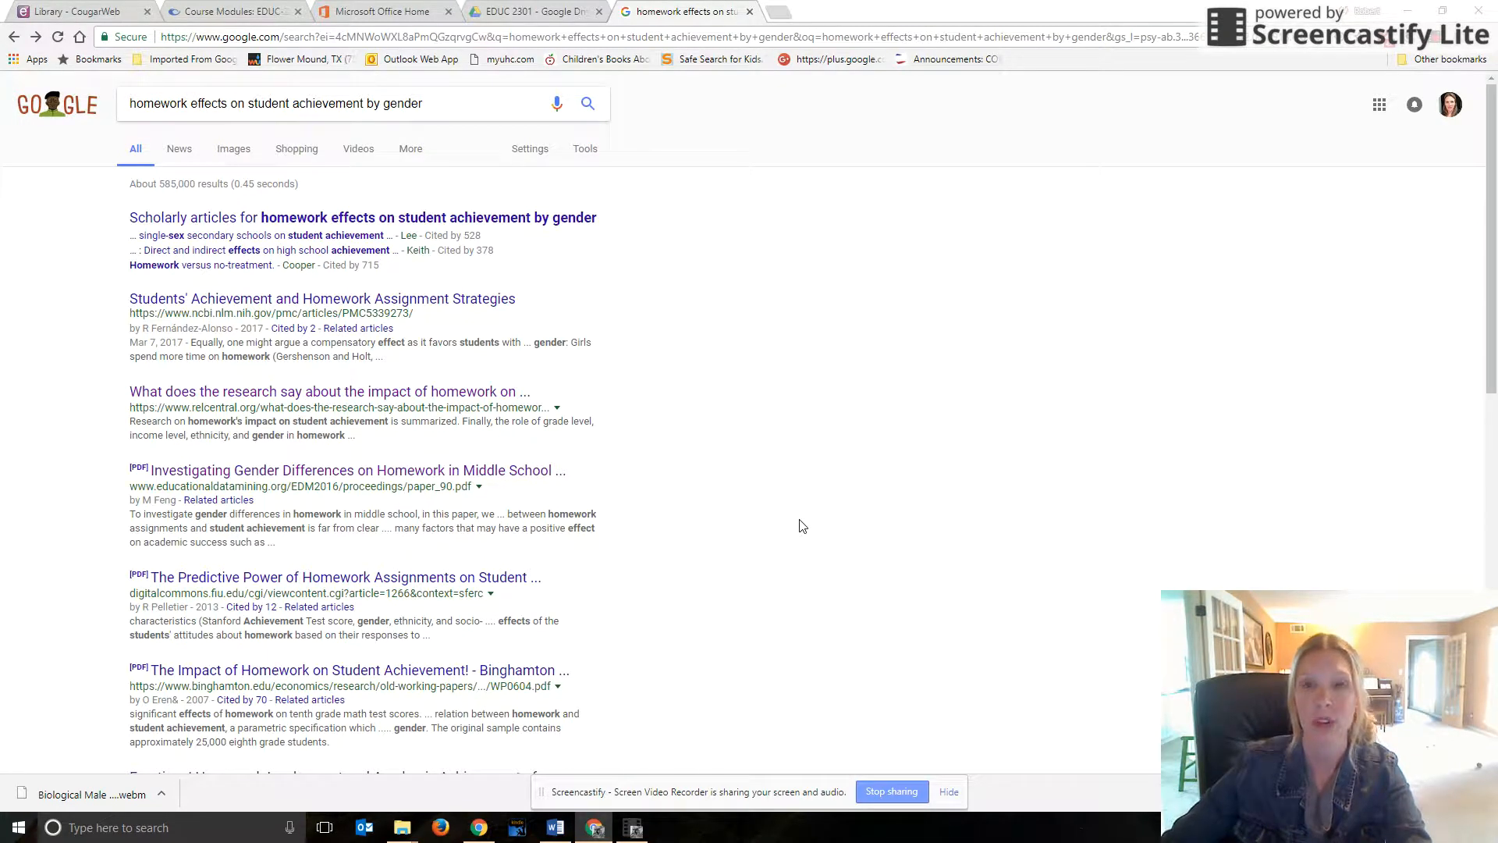